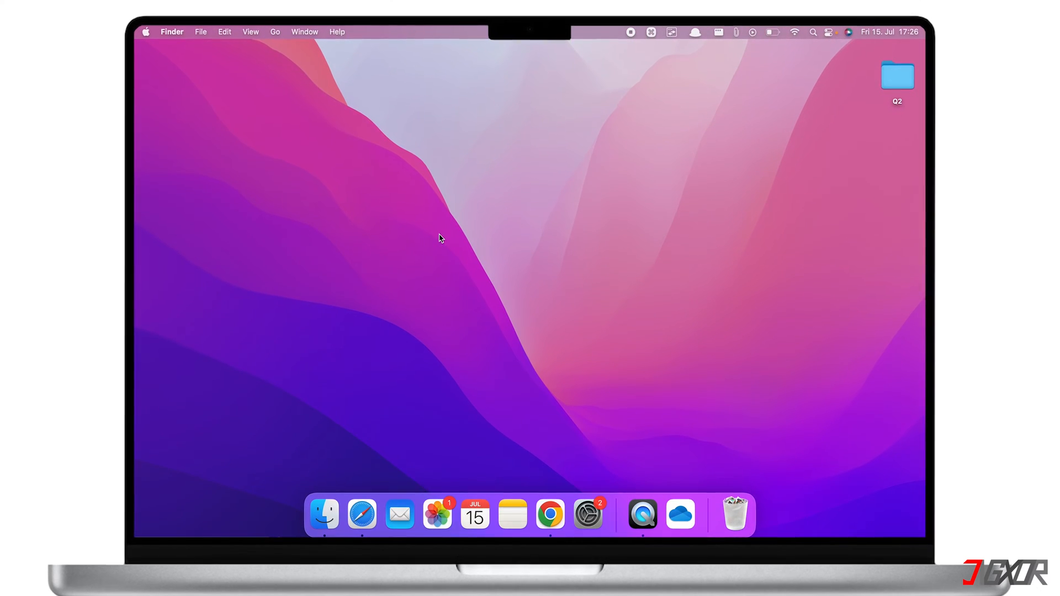
Open Safari from the Dock, showing the Microsoft 365 subscription benefits page.
click(361, 515)
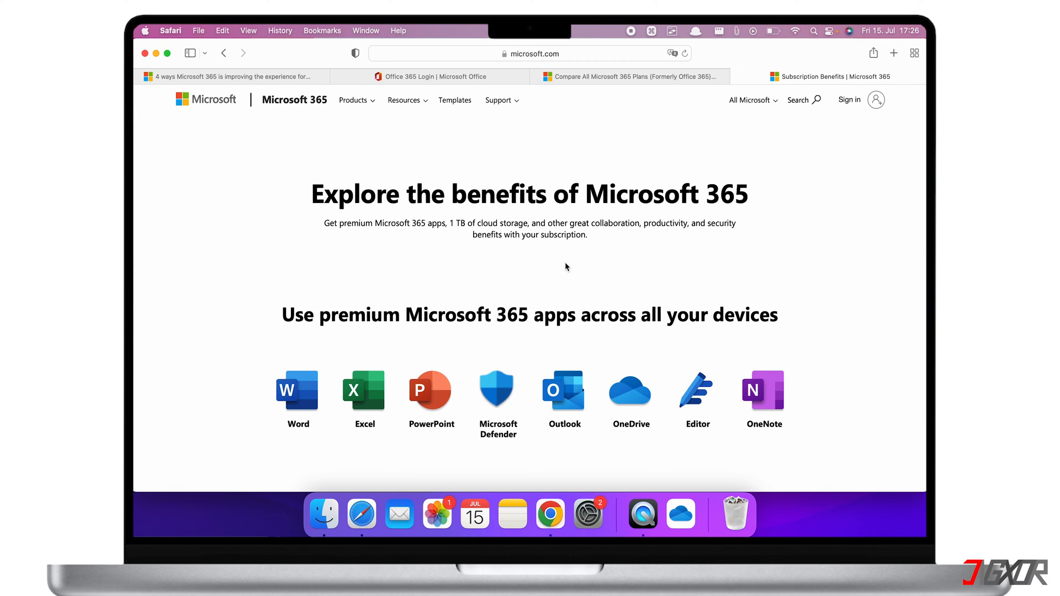
Scroll through the Microsoft 365 benefits page, including More subscription benefits.
scroll(down, 3)
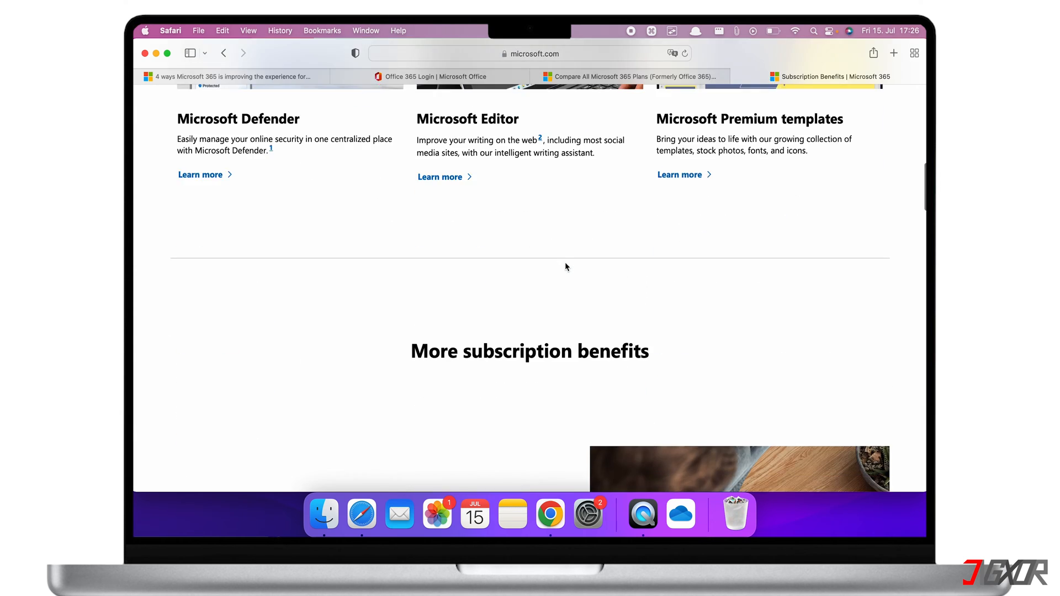
scroll(down, 3)
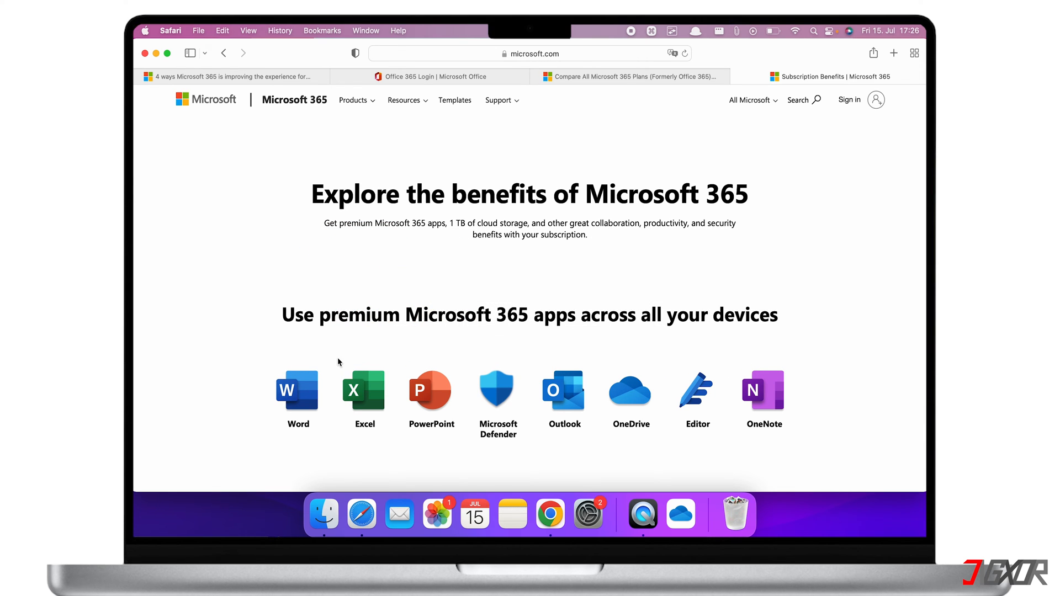
mouse_move(497, 392)
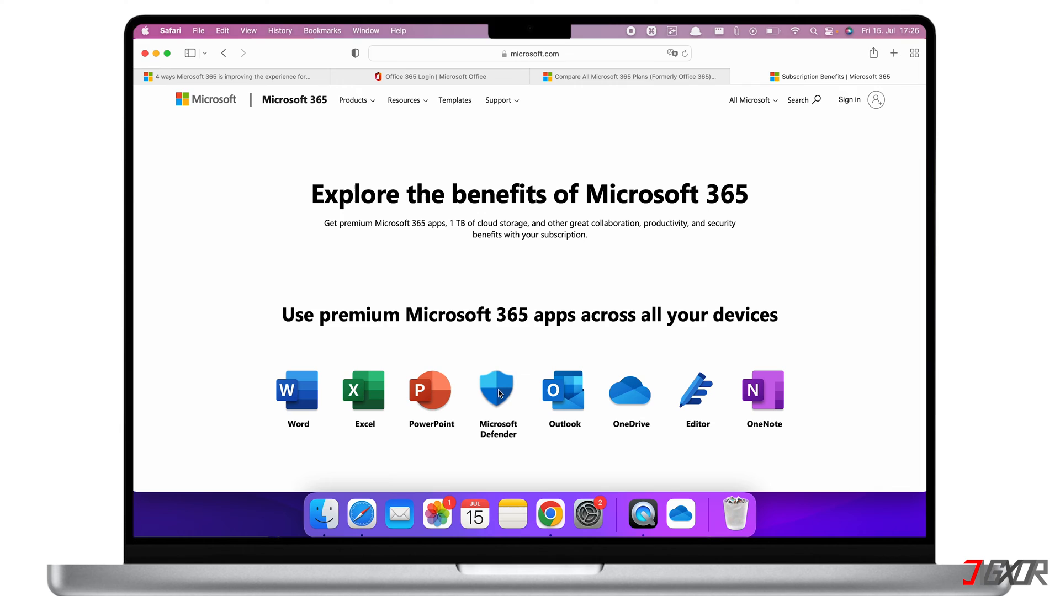
mouse_move(476, 323)
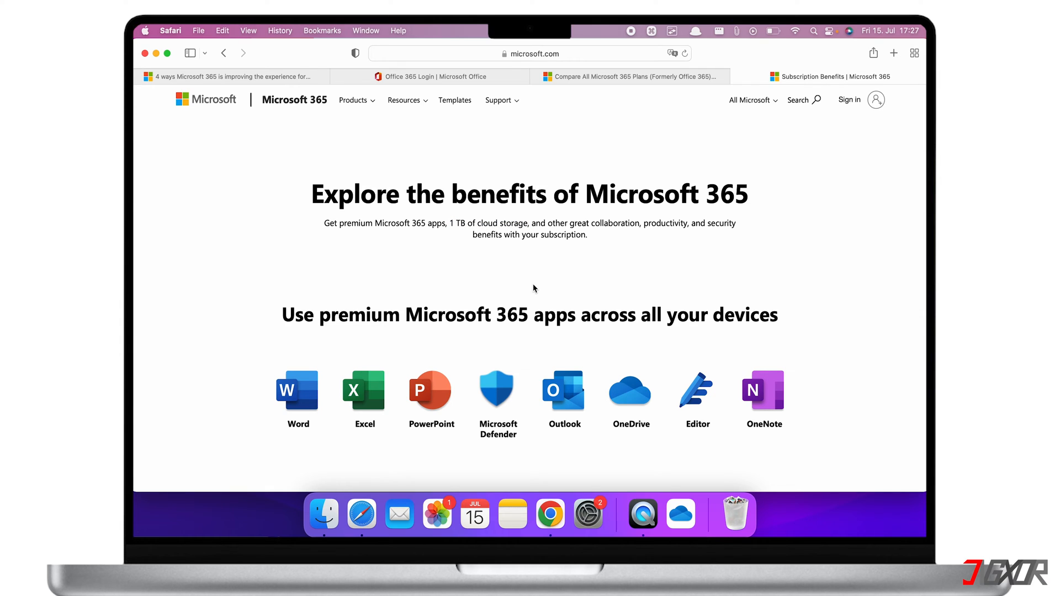
mouse_move(432, 274)
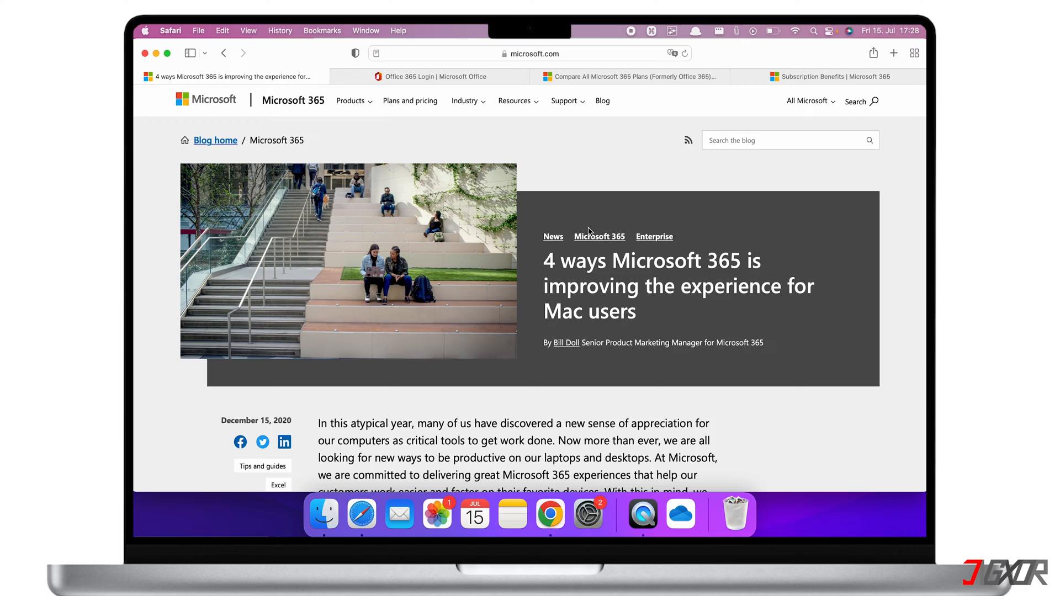
Read through the Mac-users blog article, then hide Safari with Cmd+H.
scroll(down, 3)
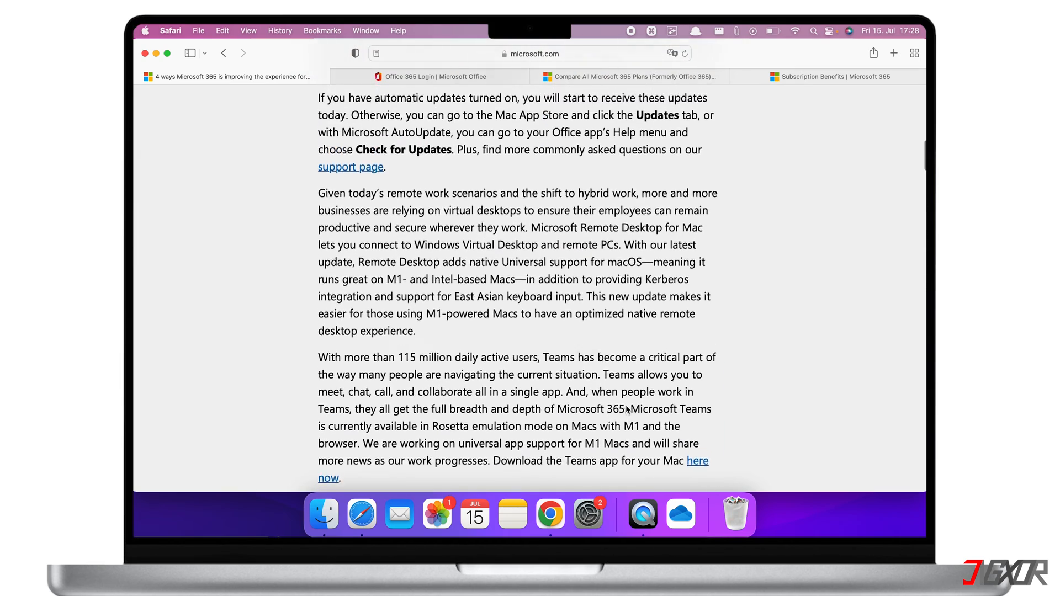
key(cmd+h)
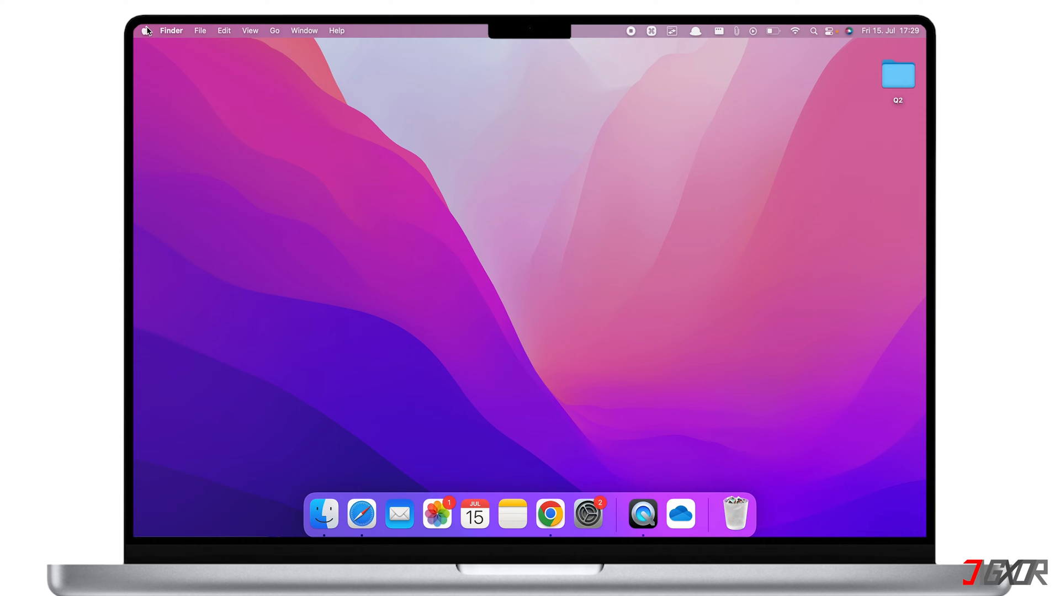
Check the Mac's M1 chip in About This Mac, then close the window.
click(146, 31)
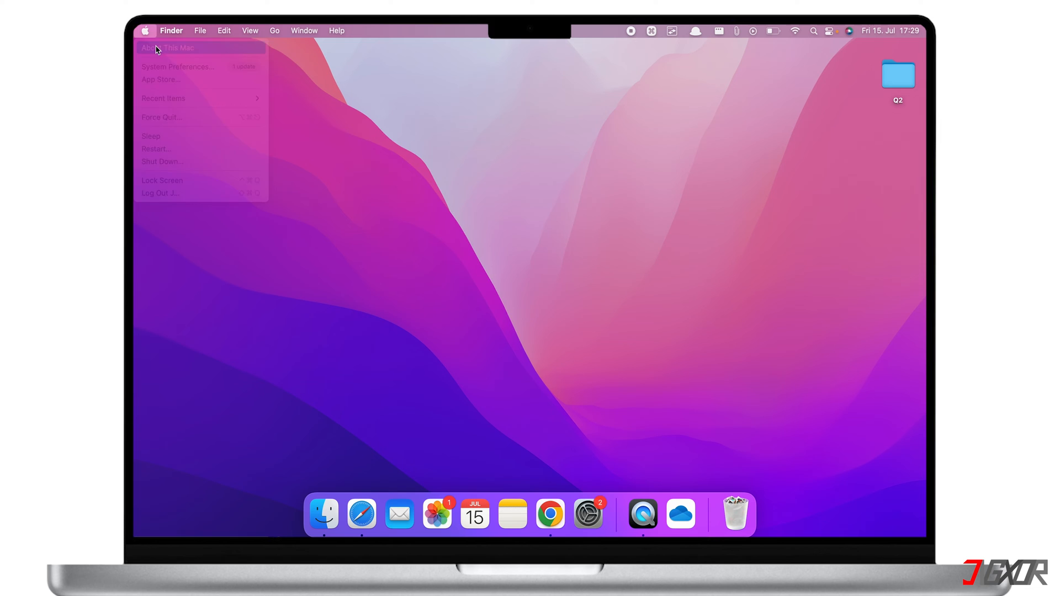
click(171, 48)
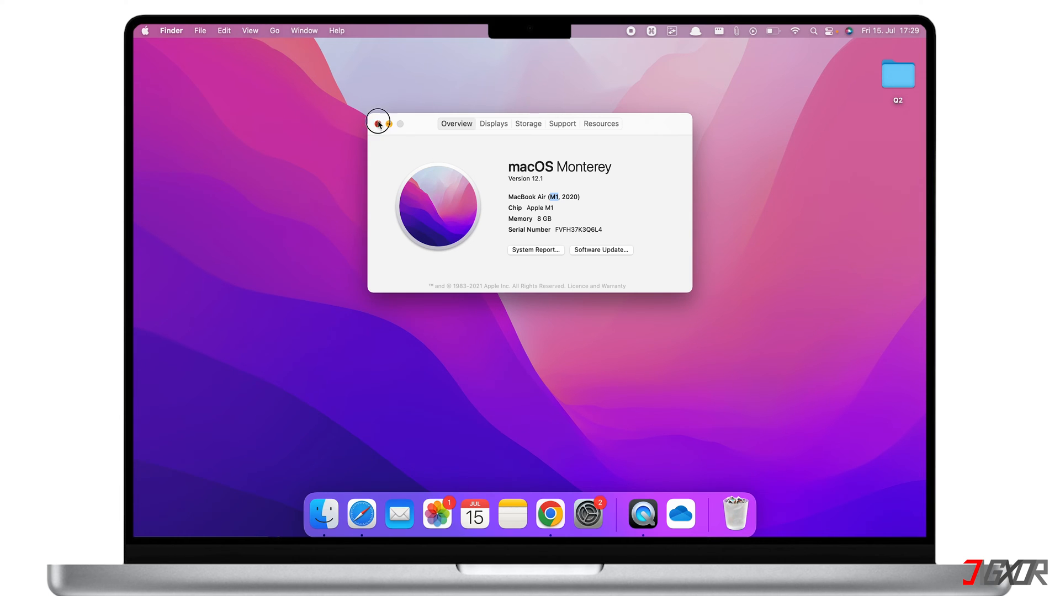
click(378, 124)
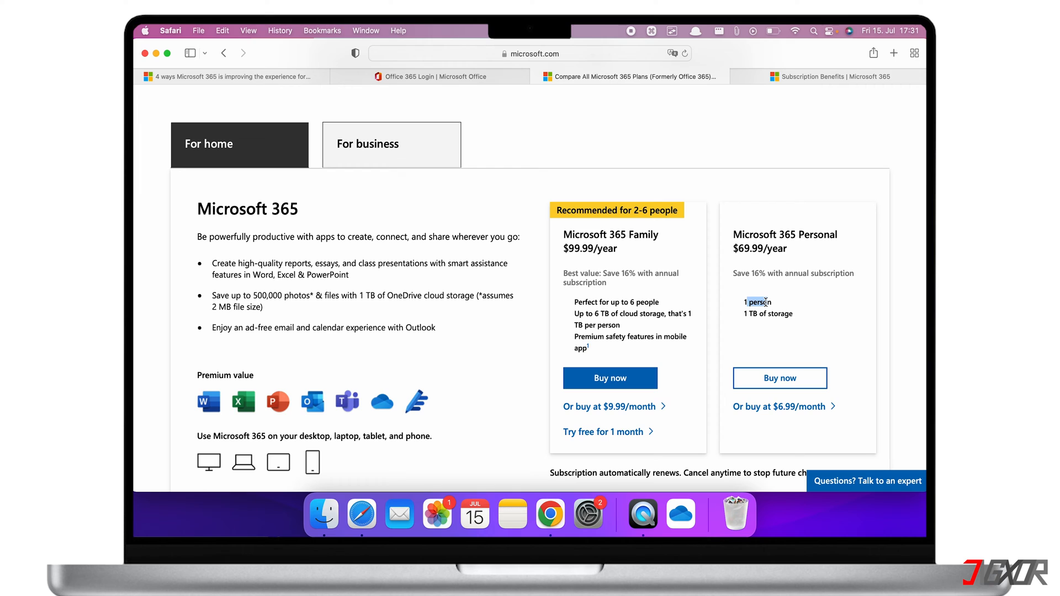
mouse_move(605, 299)
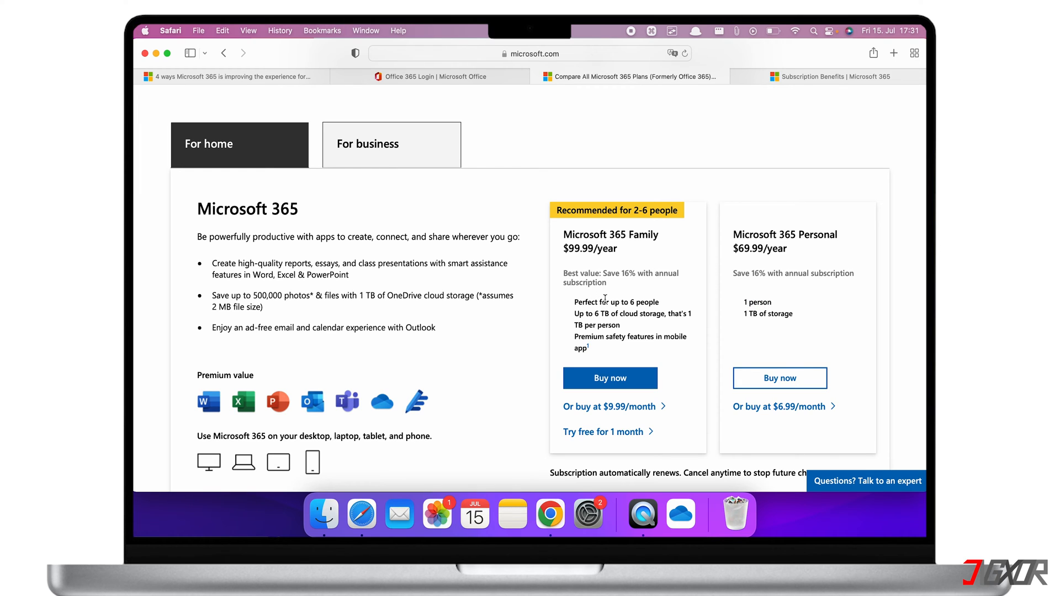
Scroll the home plans page to the Windows, macOS, iOS and Android compatibility section.
scroll(down, 3)
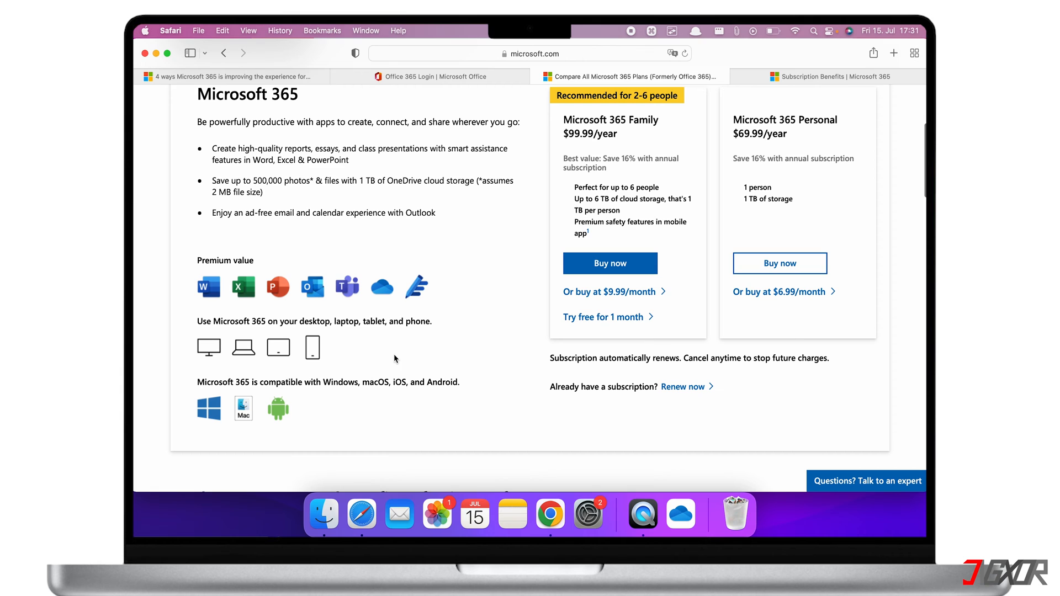
mouse_move(314, 335)
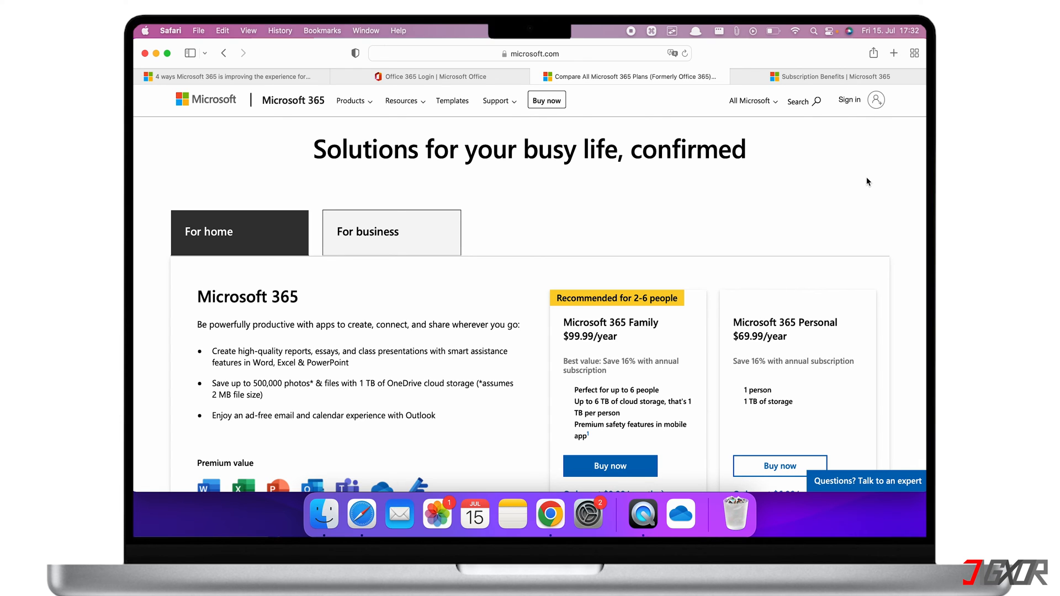
mouse_move(392, 376)
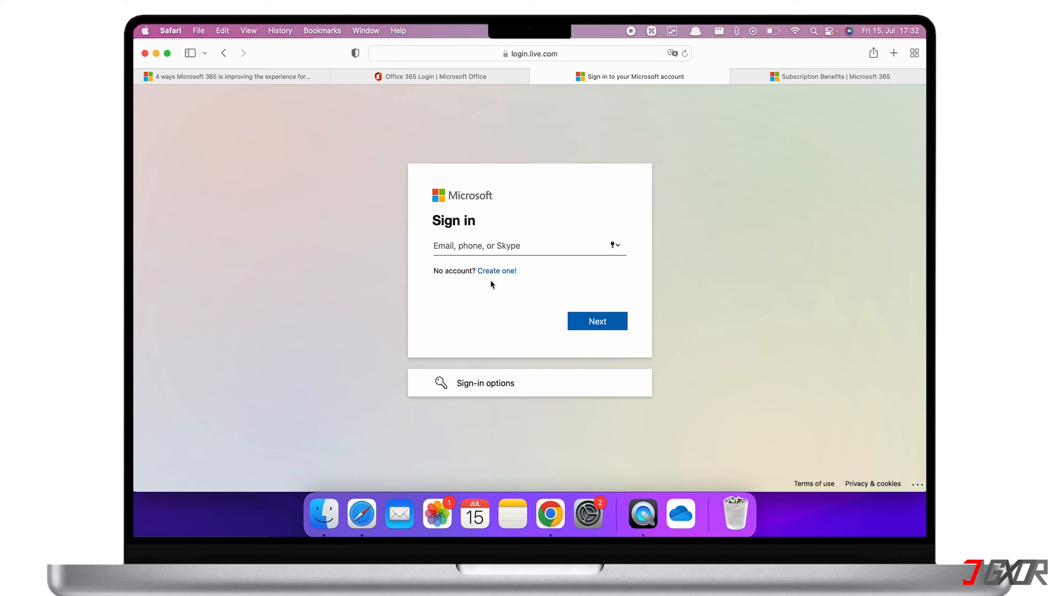
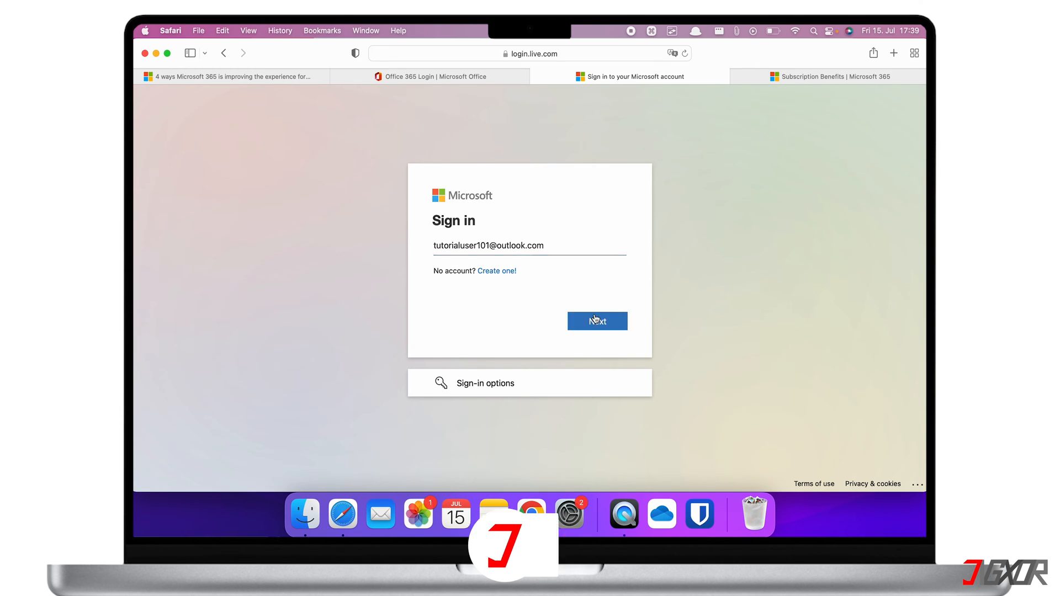
click(597, 320)
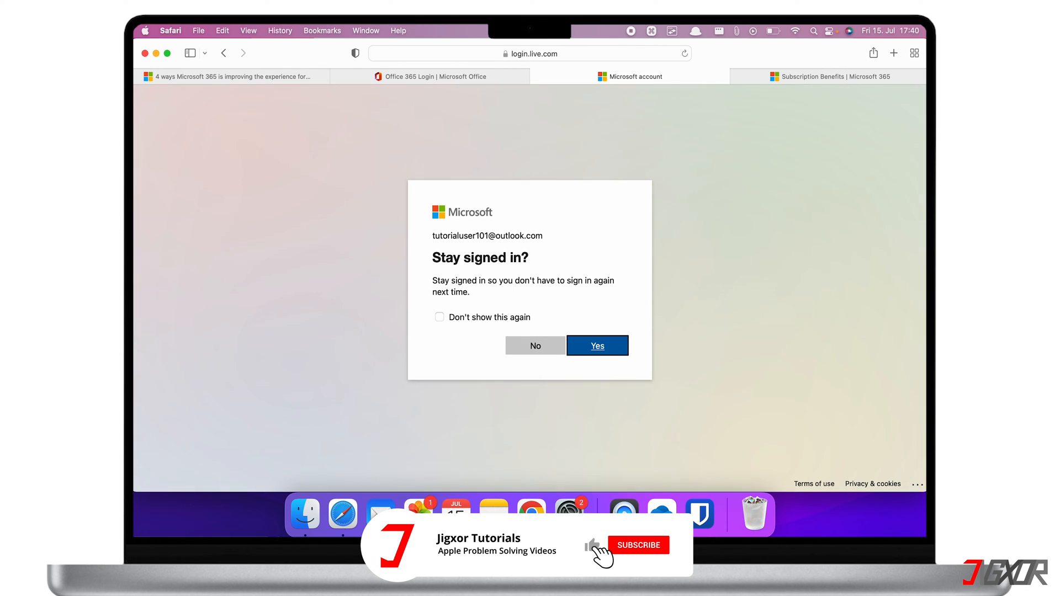
click(596, 345)
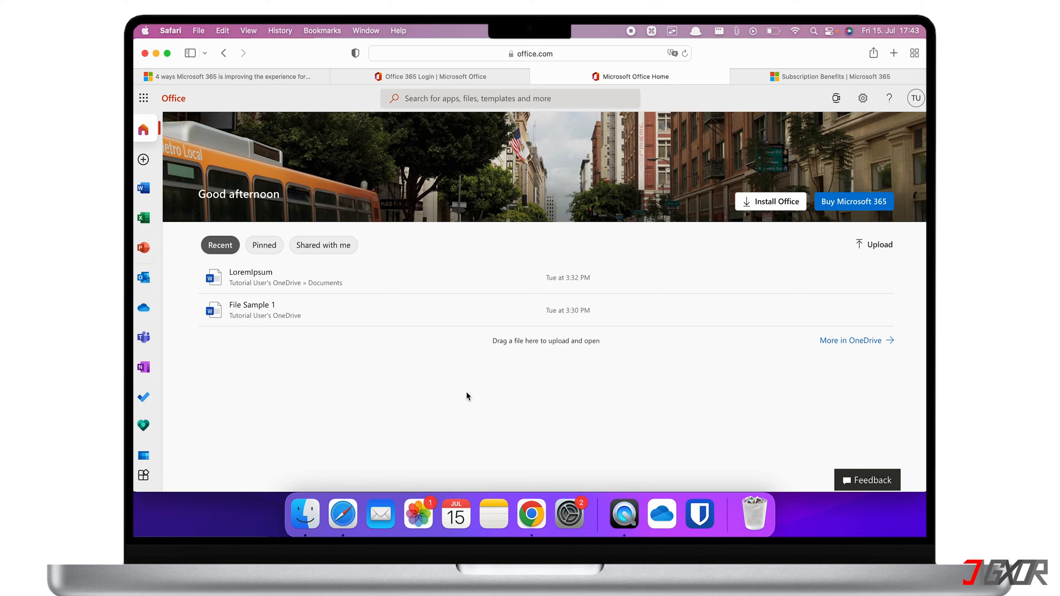
mouse_move(866, 191)
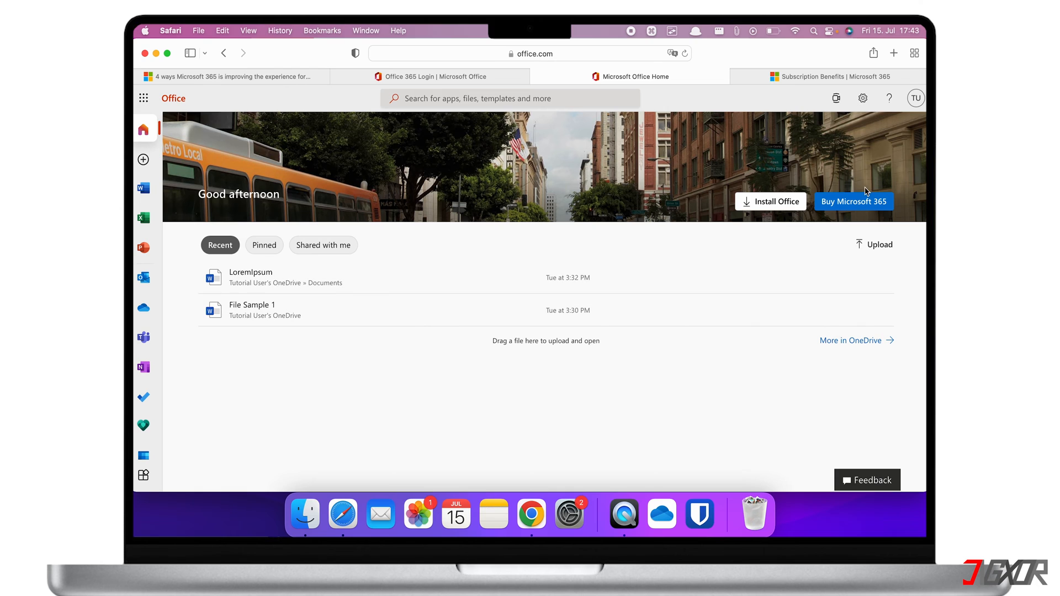
Review the account overview and services page, then sign in on the Office setup page.
click(915, 98)
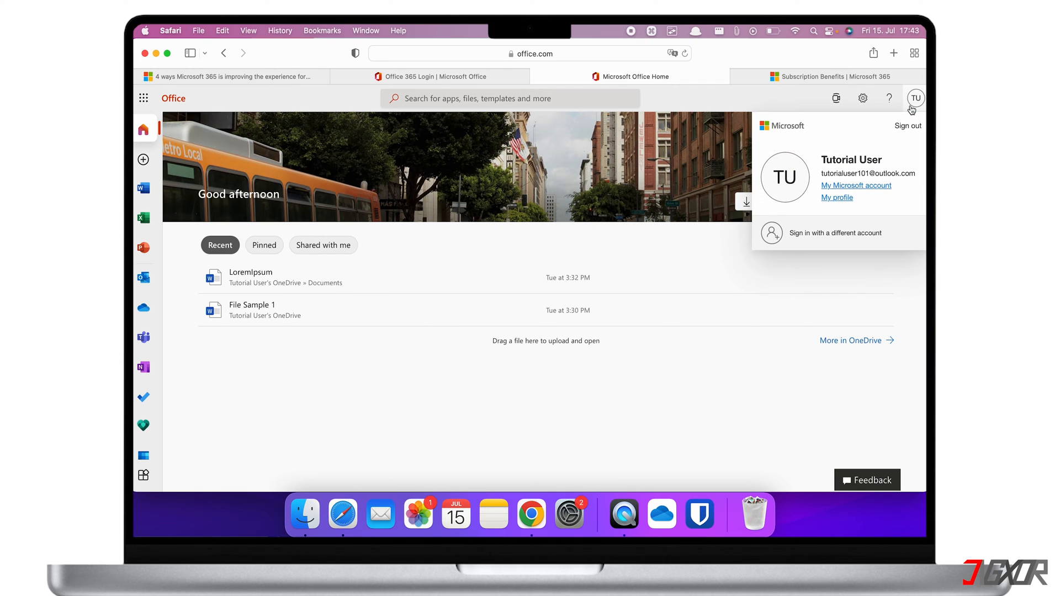
click(856, 185)
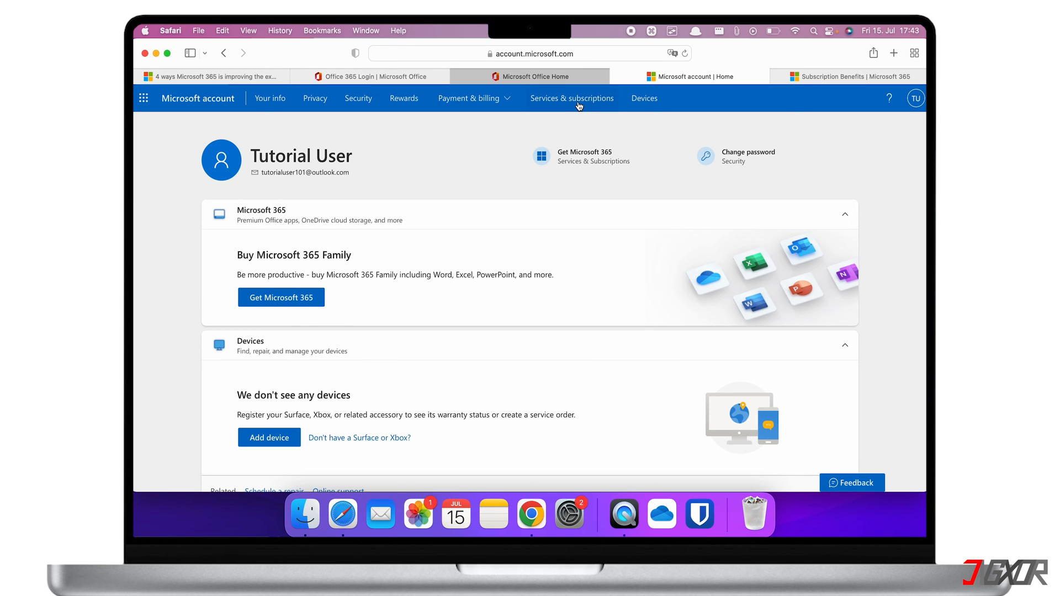
click(570, 98)
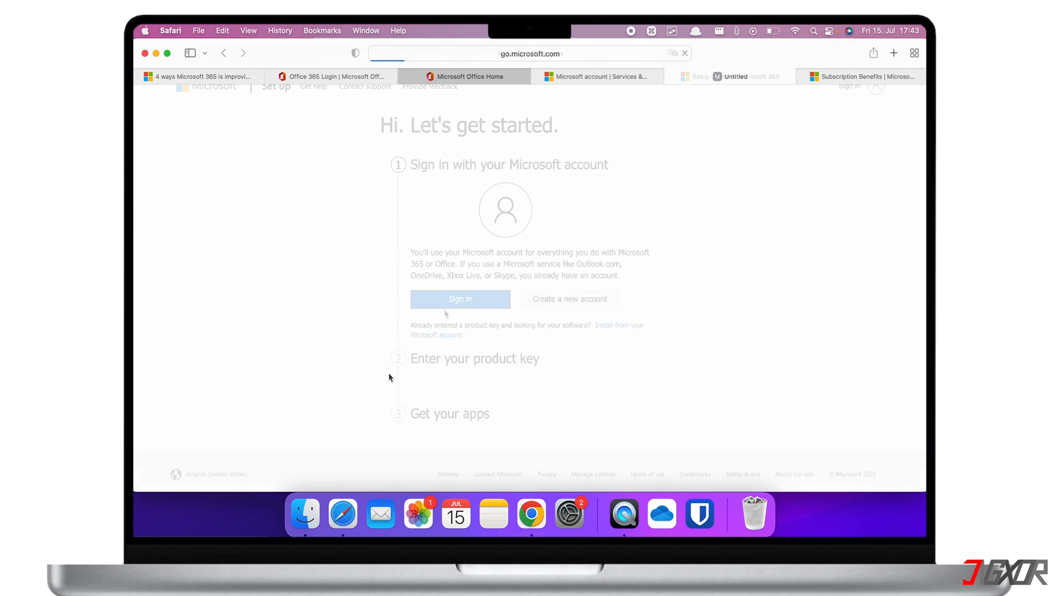
click(460, 298)
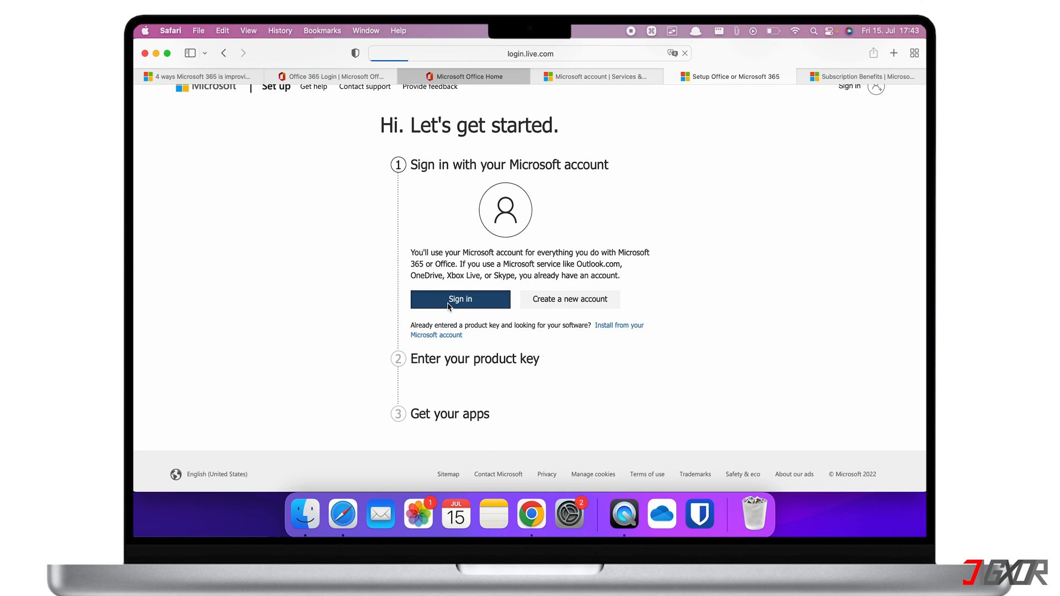
click(460, 300)
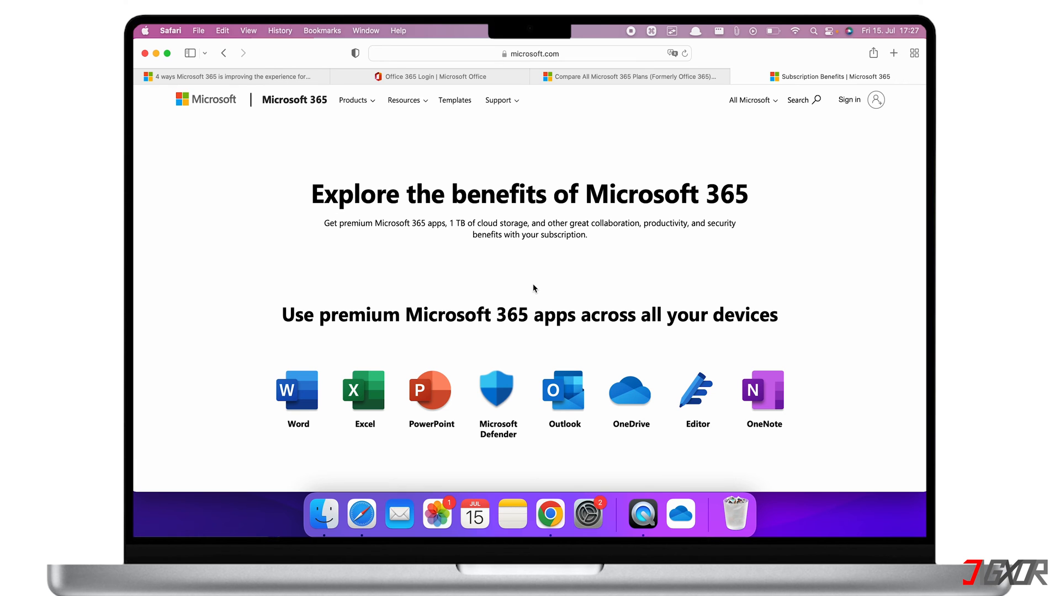
Download the Office installer from Microsoft Office Home, allowing office.com downloads, then hide Safari.
click(629, 76)
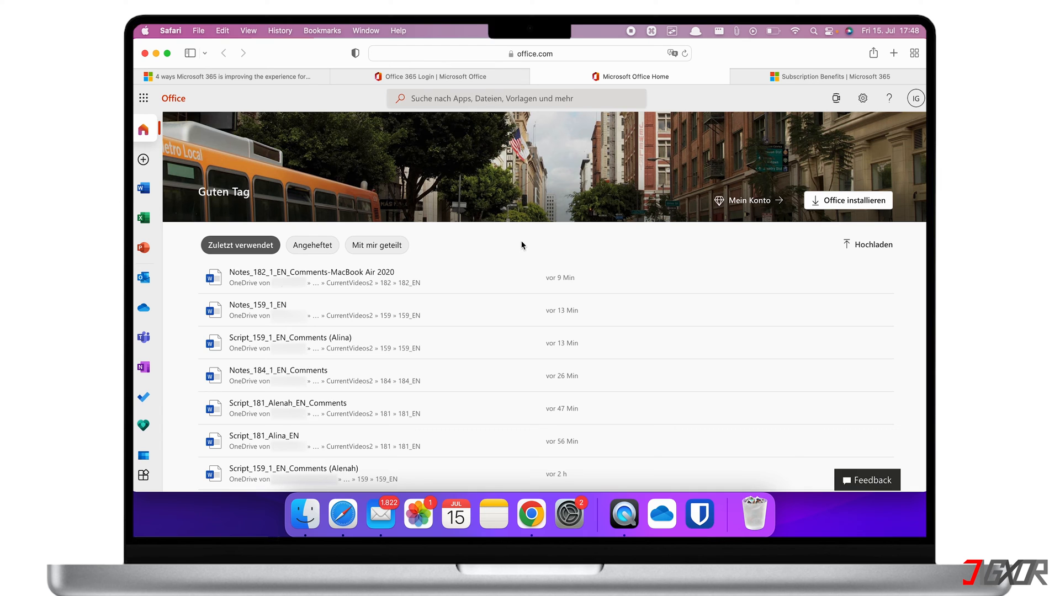
mouse_move(797, 243)
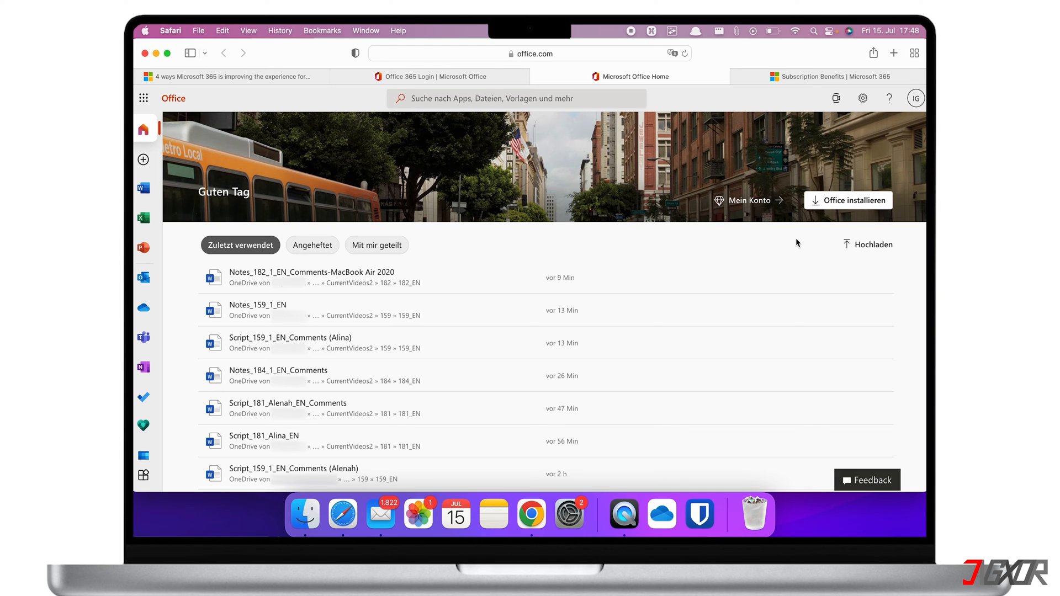
click(846, 200)
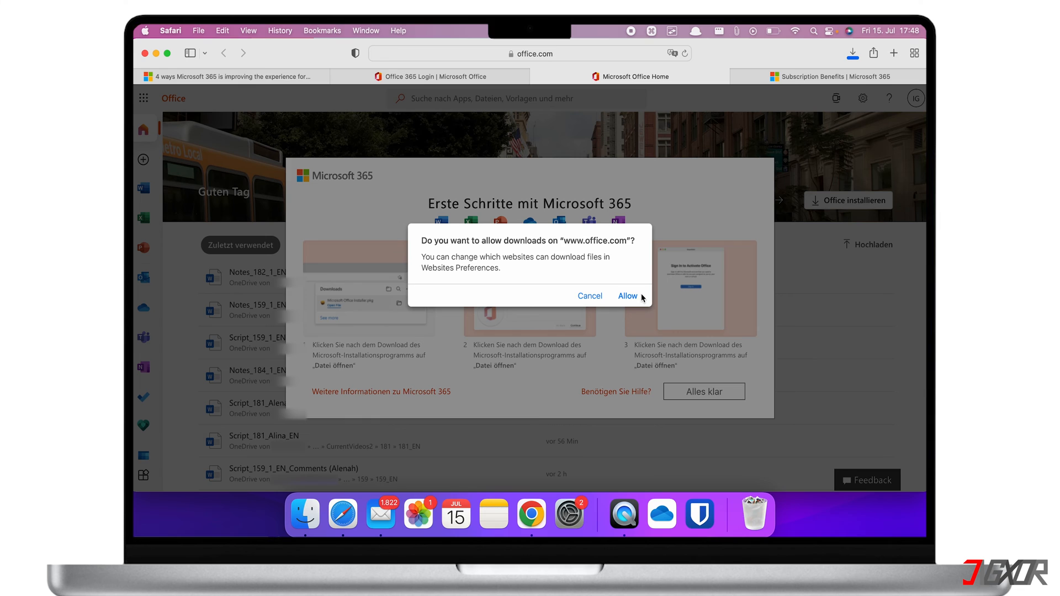
click(627, 296)
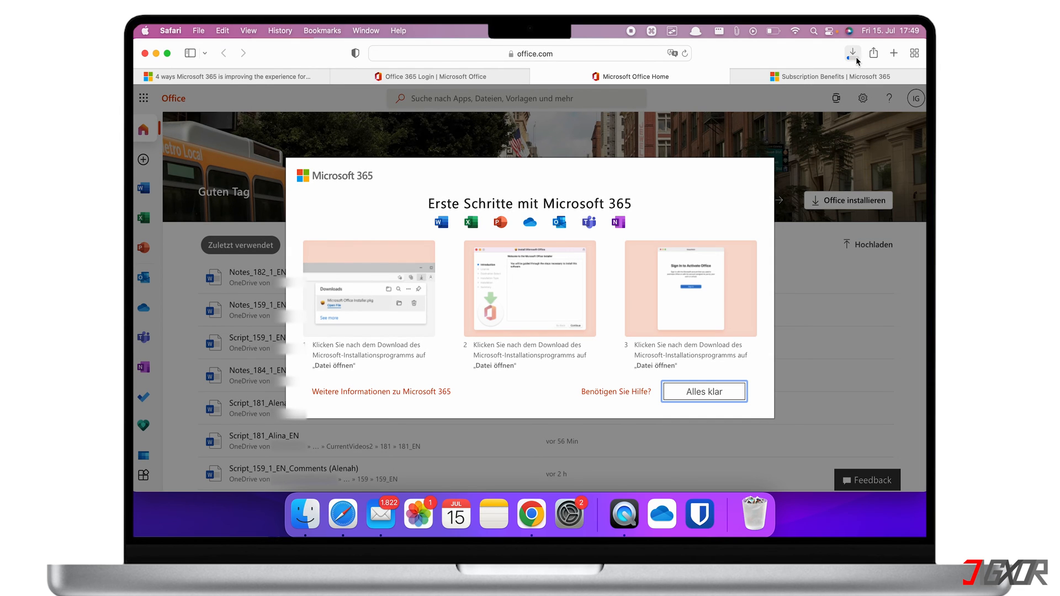
click(852, 53)
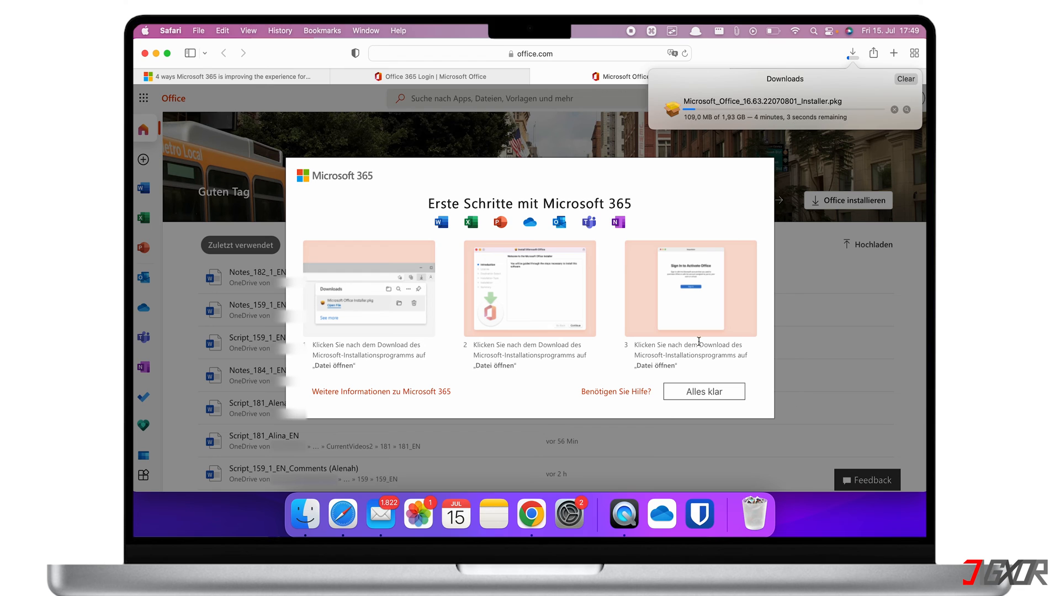
key(cmd+h)
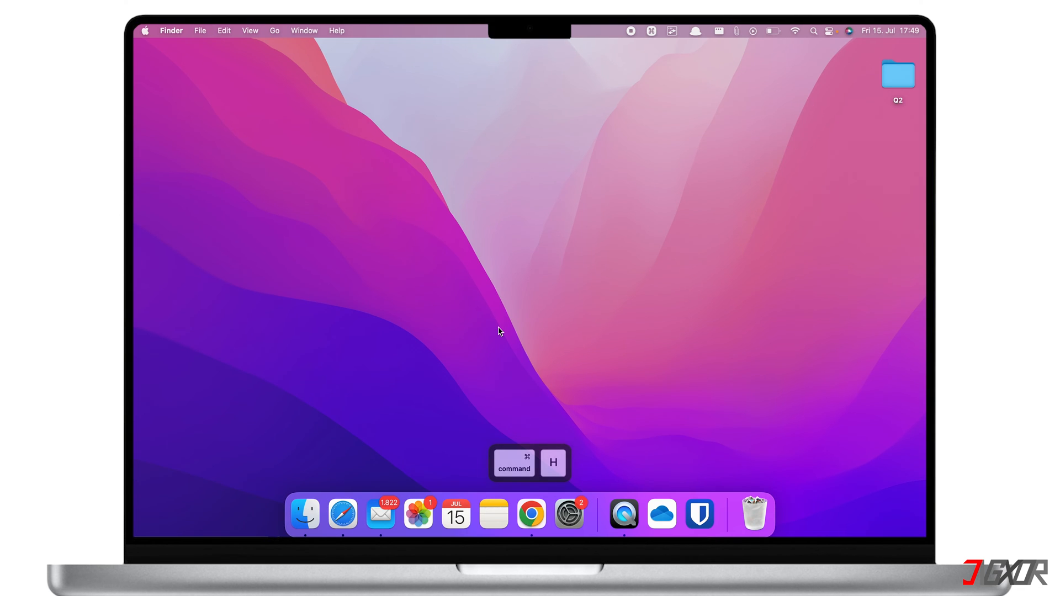
Find 'ms 365' in the App Store and install the bundle with Apple ID sign-in.
text(app store)
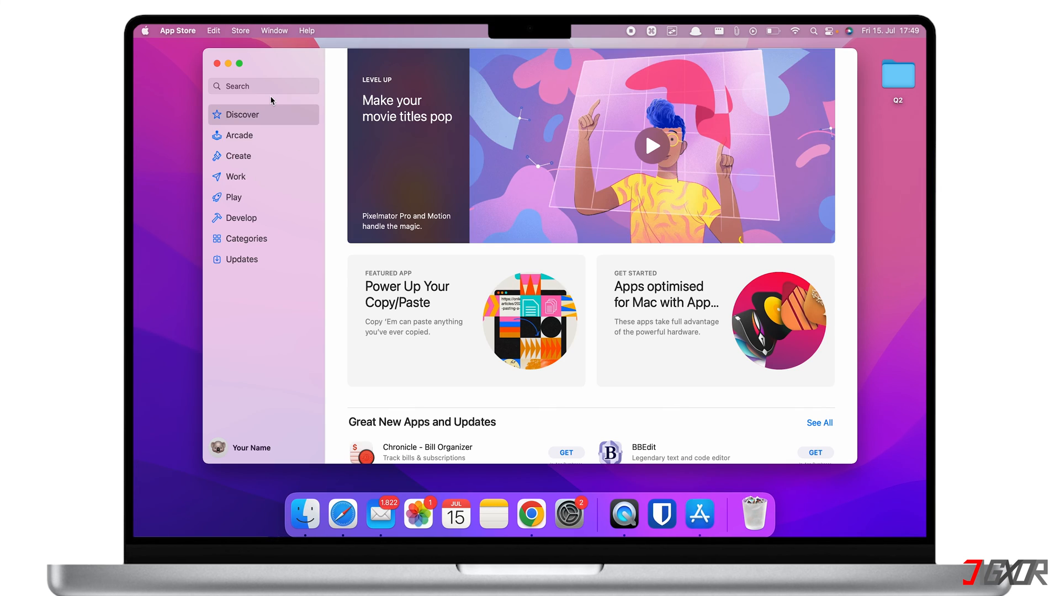
text(ms 365)
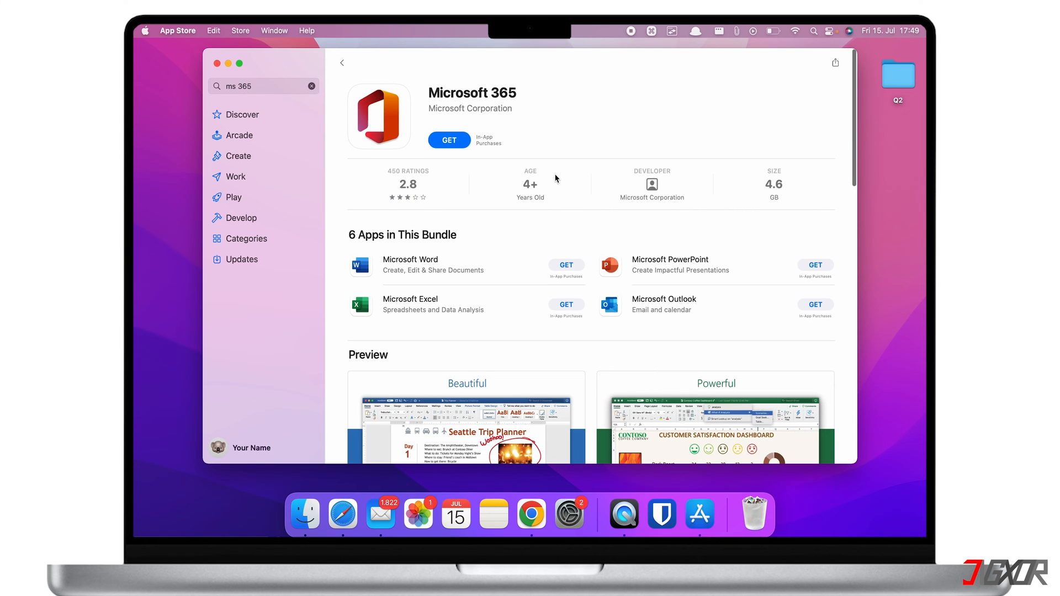
click(448, 139)
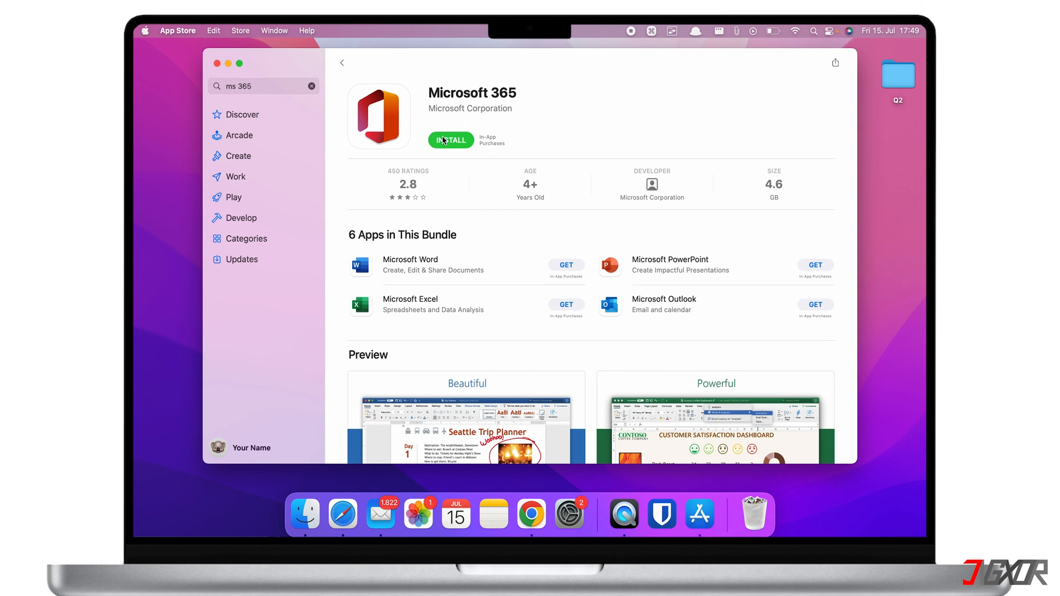
click(449, 139)
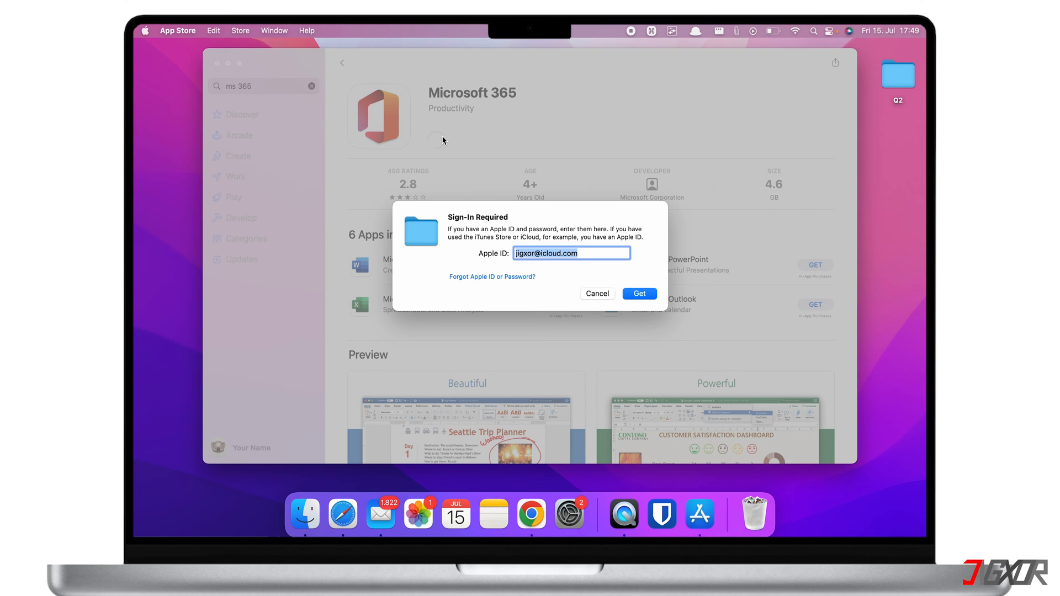
mouse_move(630, 298)
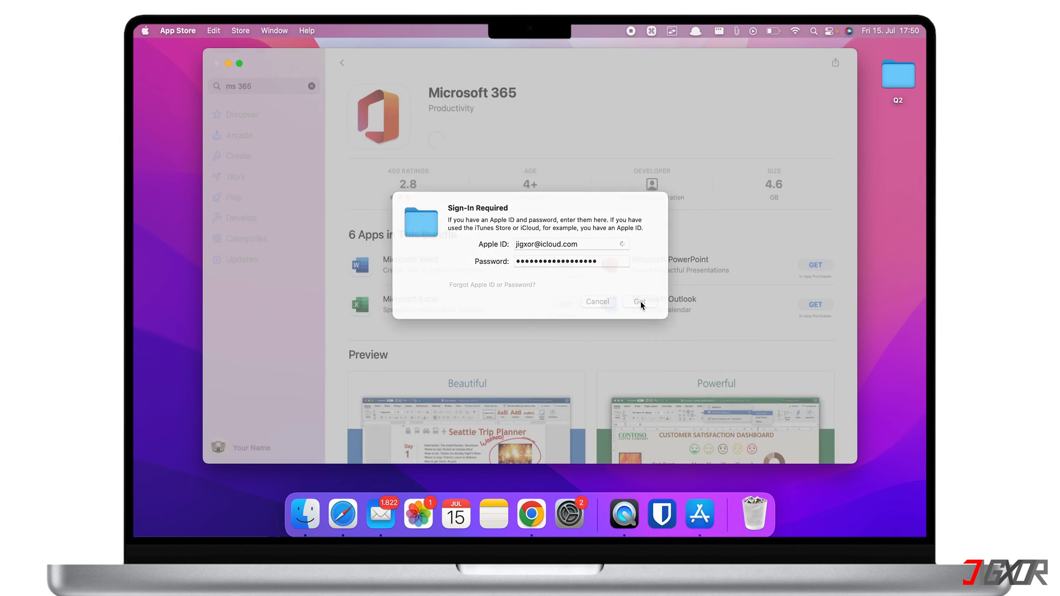
click(639, 301)
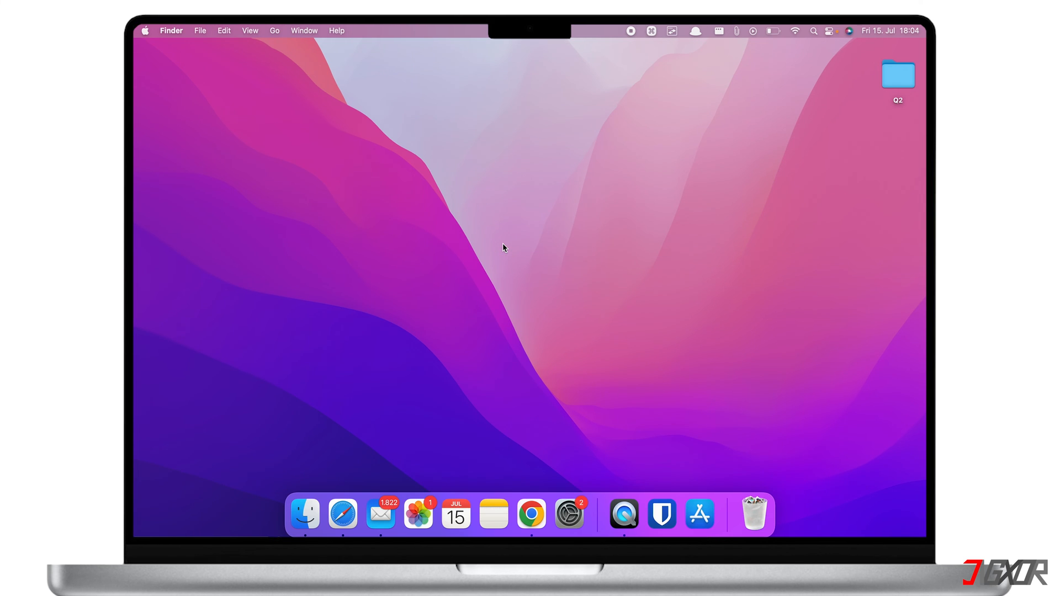
Launch Microsoft Word through a Spotlight search for 'word'.
key(cmd+space)
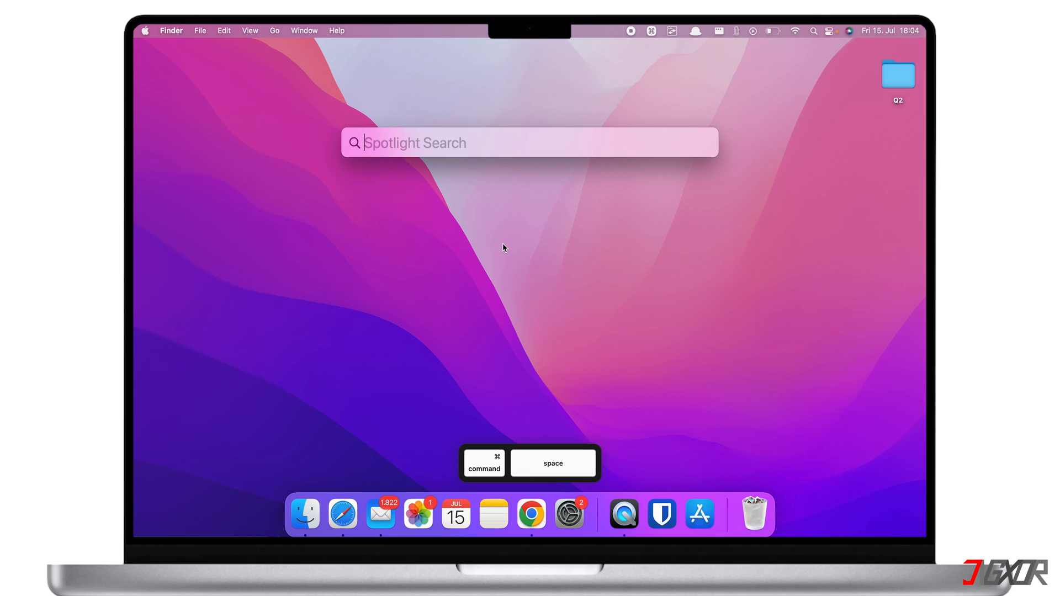
key(cmd+space)
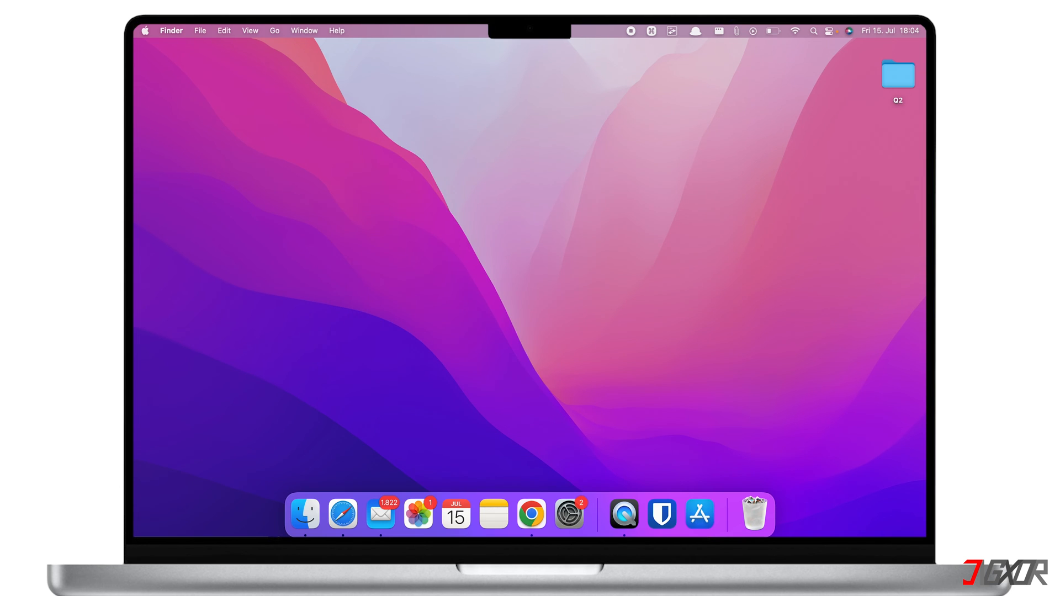
click(699, 515)
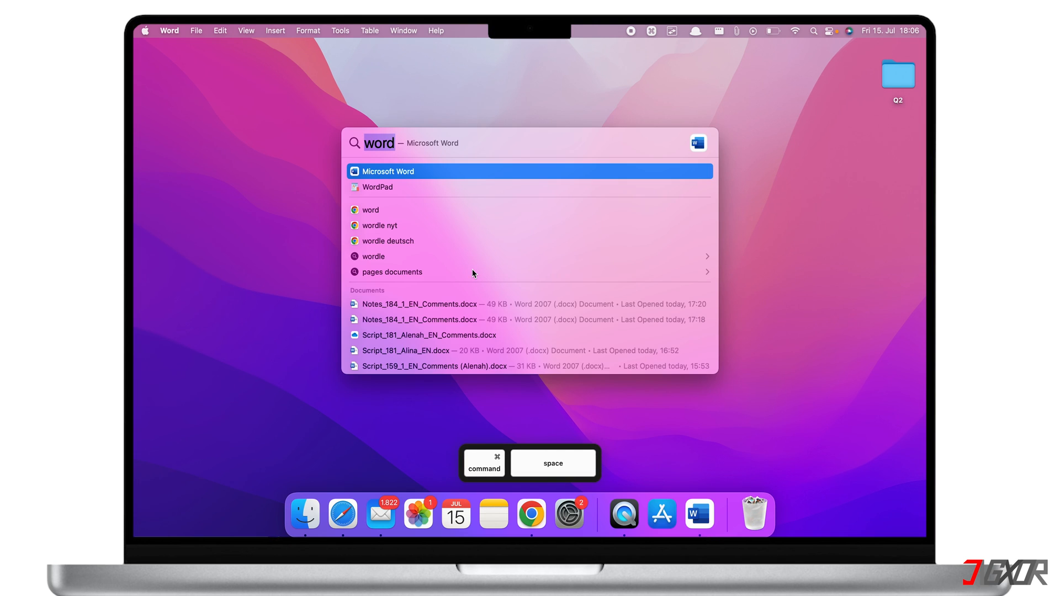
key(escape)
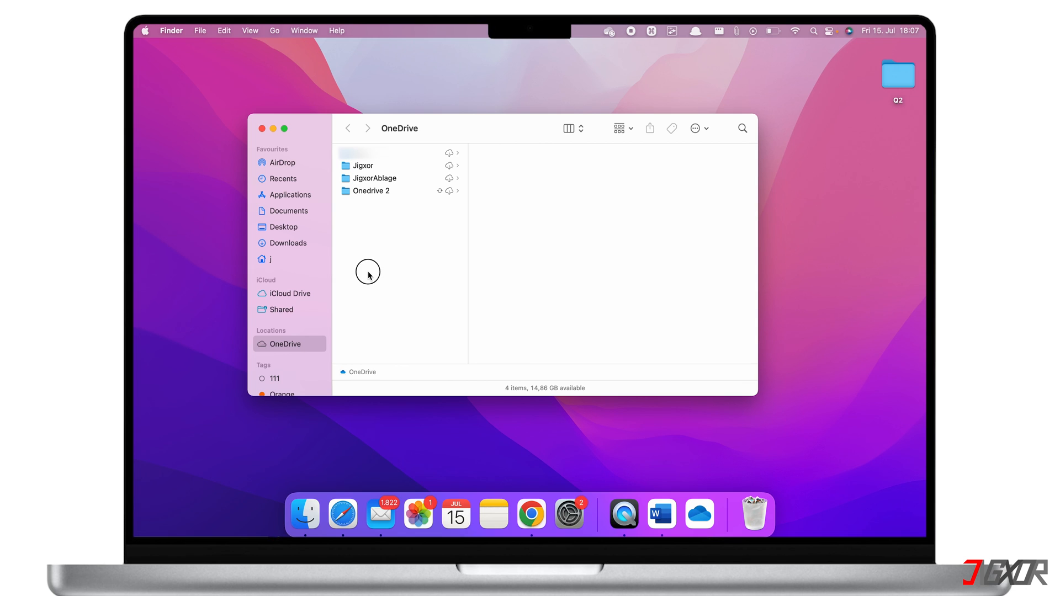
Select and deselect the synced OneDrive folders, then close the Finder OneDrive window.
click(370, 166)
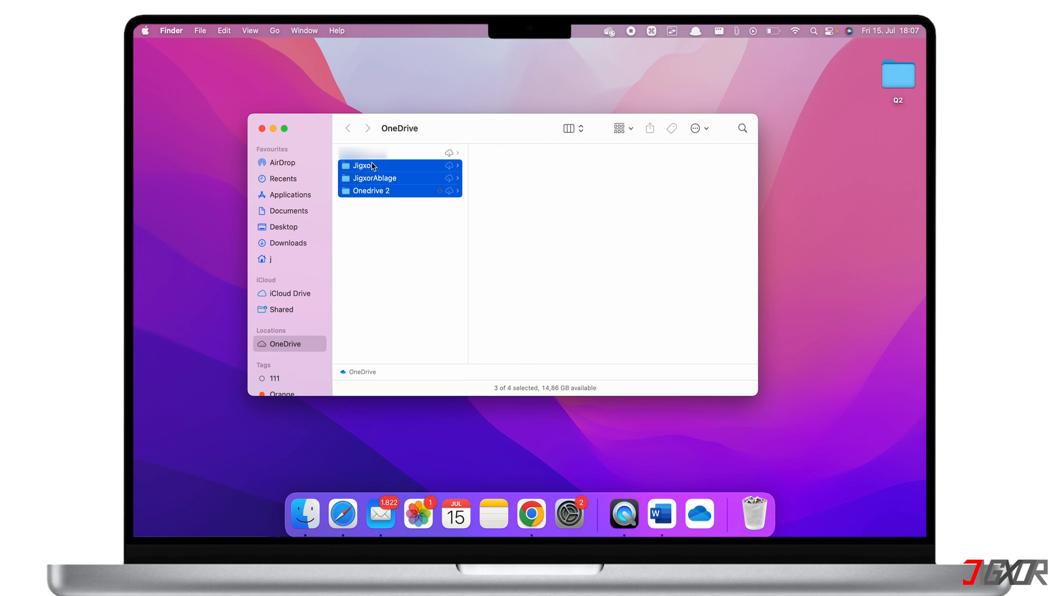
click(378, 228)
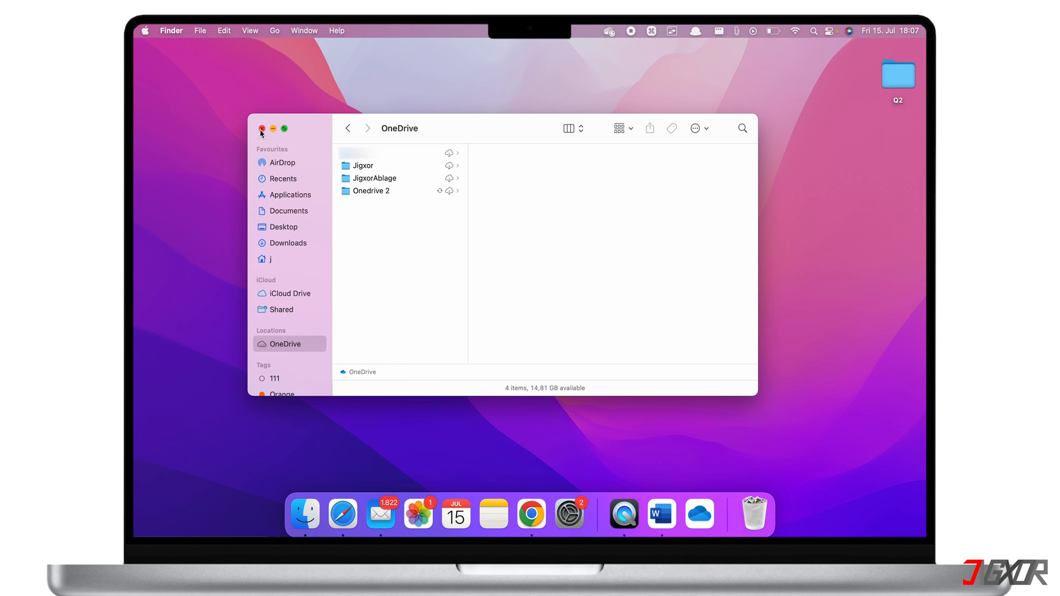
click(262, 129)
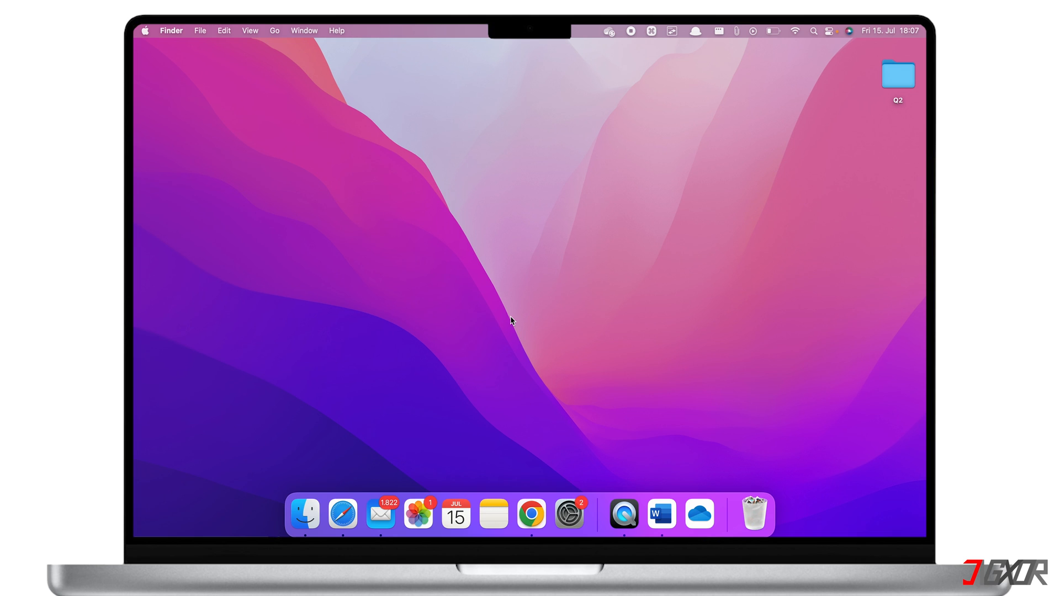
mouse_move(839, 82)
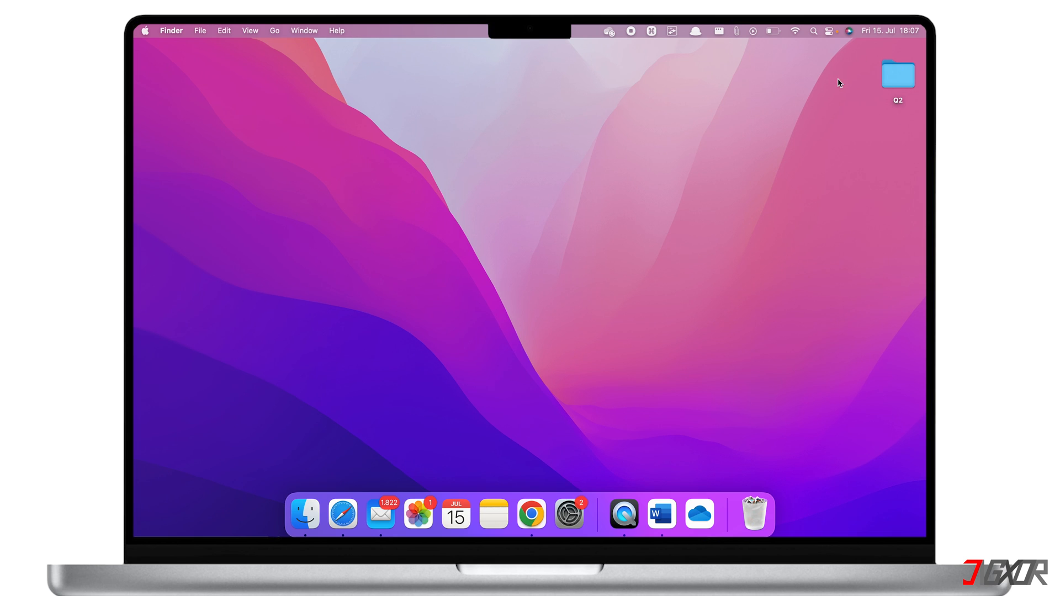